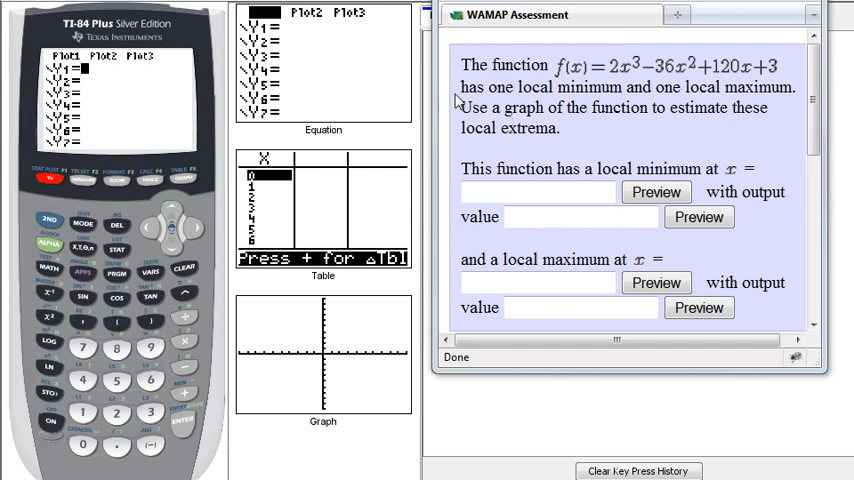
mouse_move(100, 72)
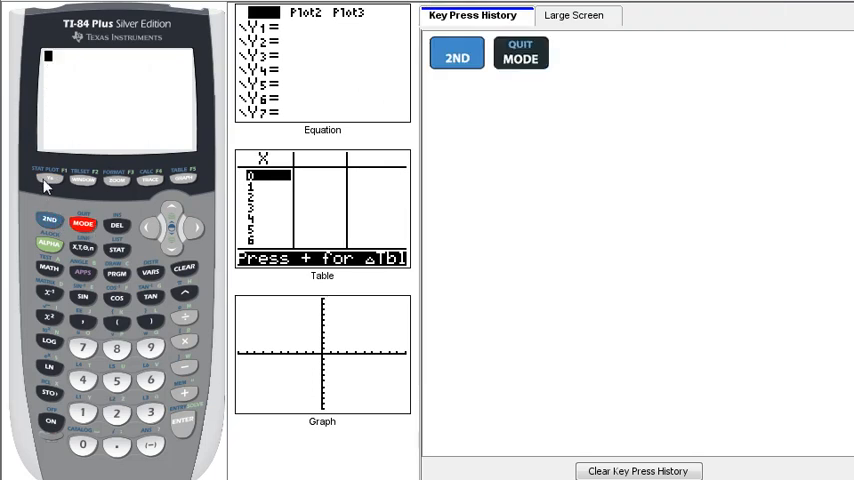
Enter the cubic 2X^3-36X^2+120X+3 as Y1 in the function editor
left_click(49, 178)
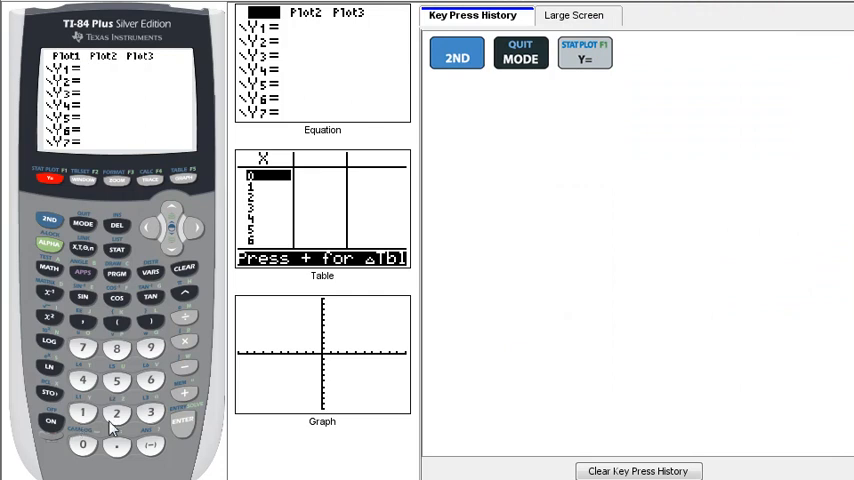
left_click(83, 247)
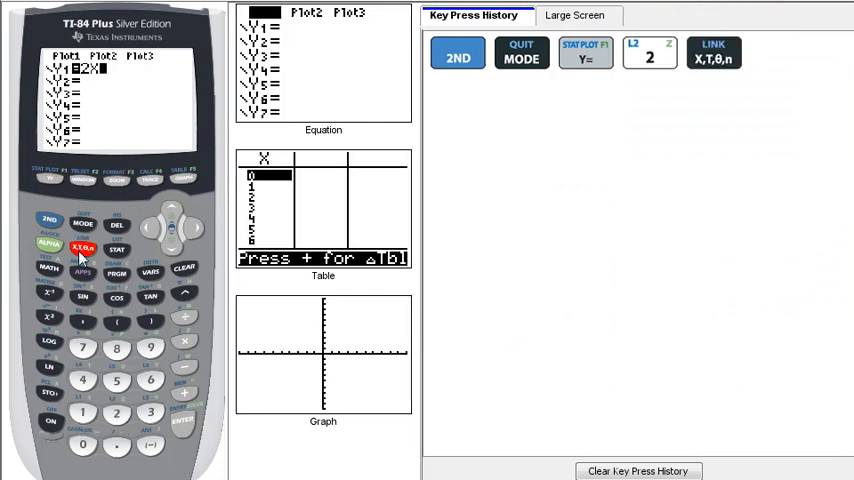
left_click(83, 248)
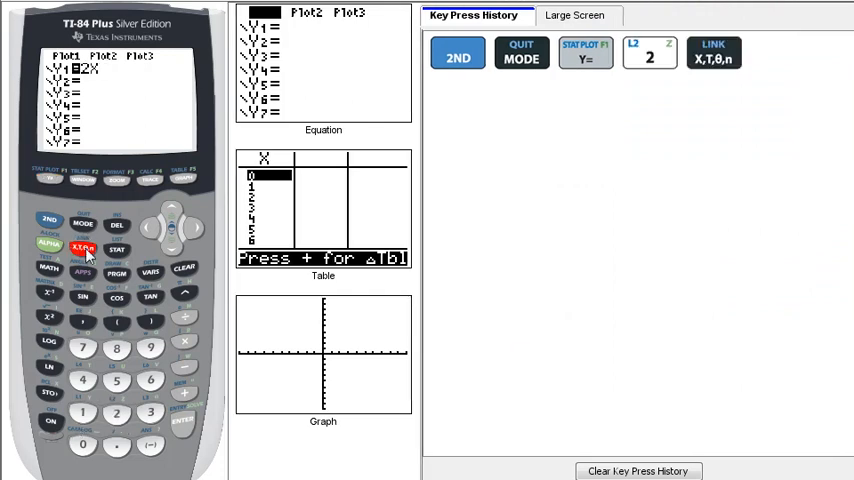
left_click(184, 294)
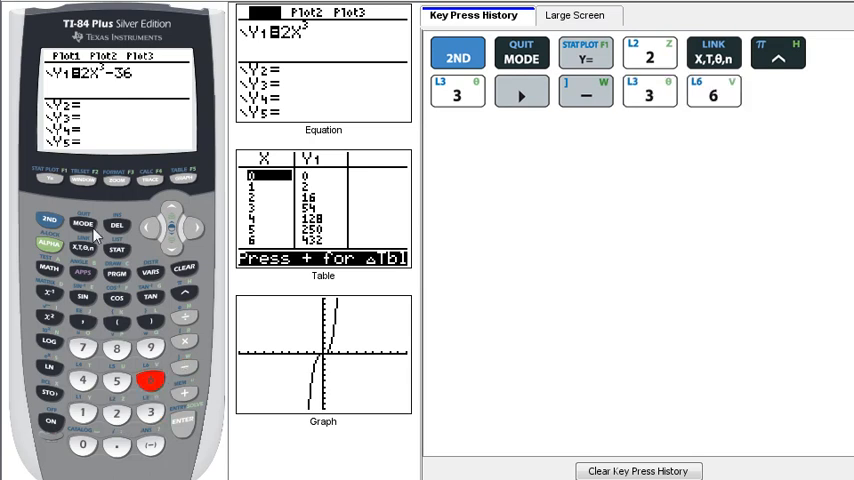
left_click(80, 247)
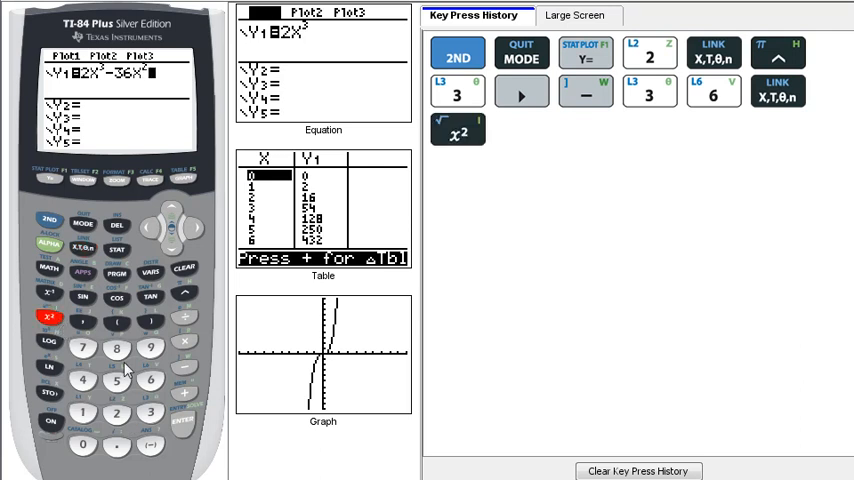
left_click(184, 393)
type("+120X")
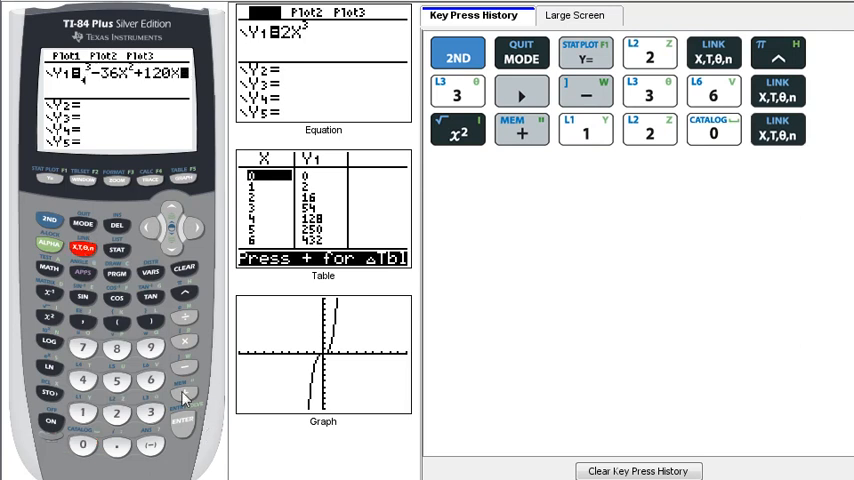
left_click(150, 413)
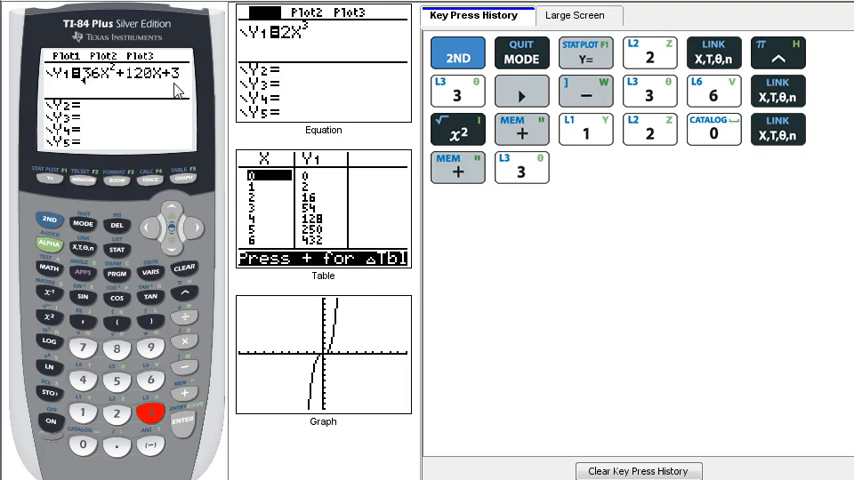
mouse_move(155, 95)
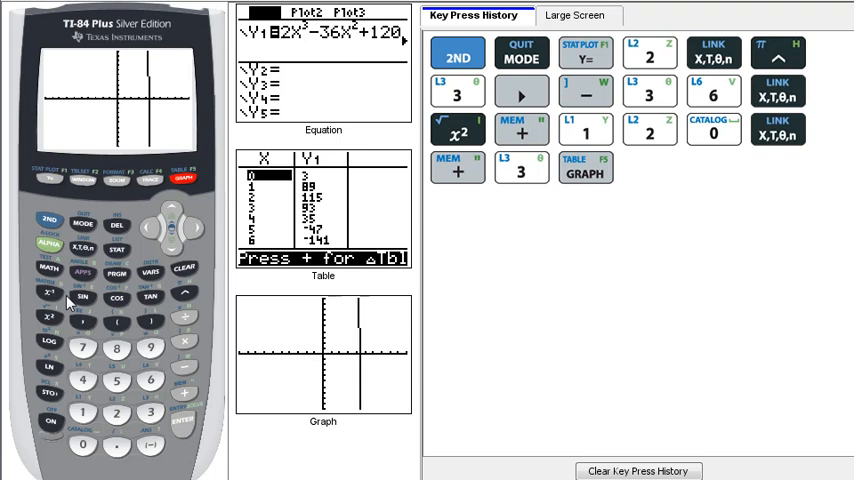
mouse_move(117, 92)
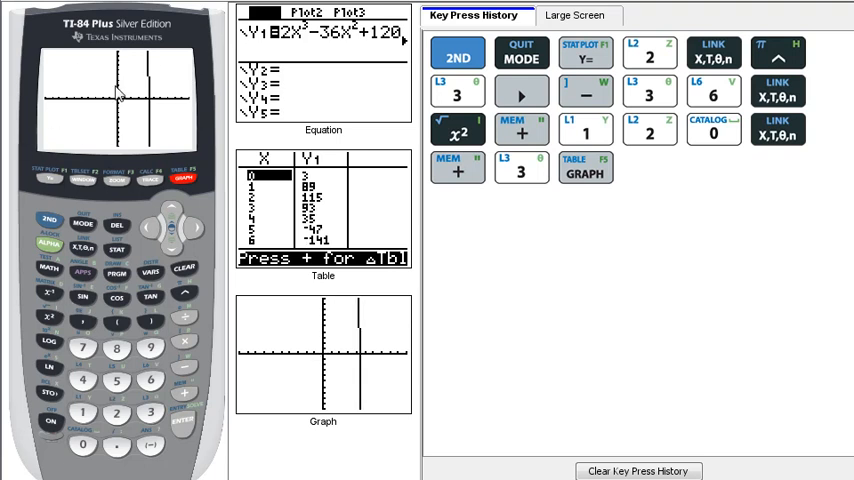
mouse_move(111, 119)
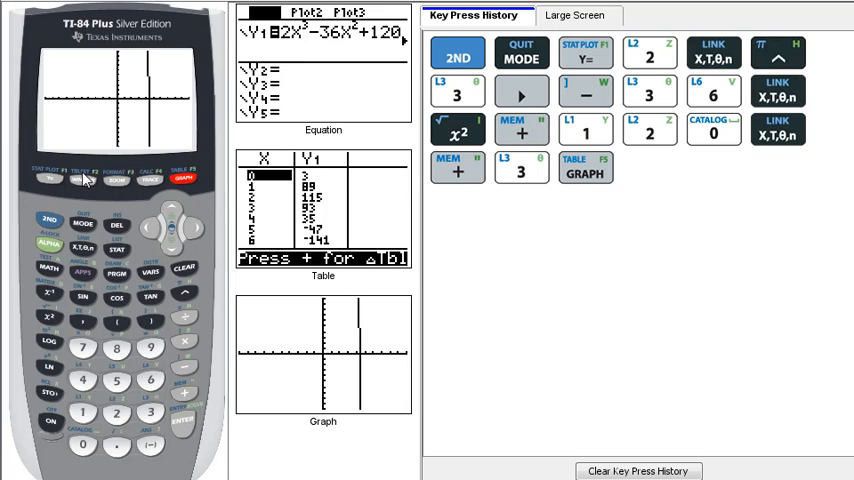
mouse_move(118, 189)
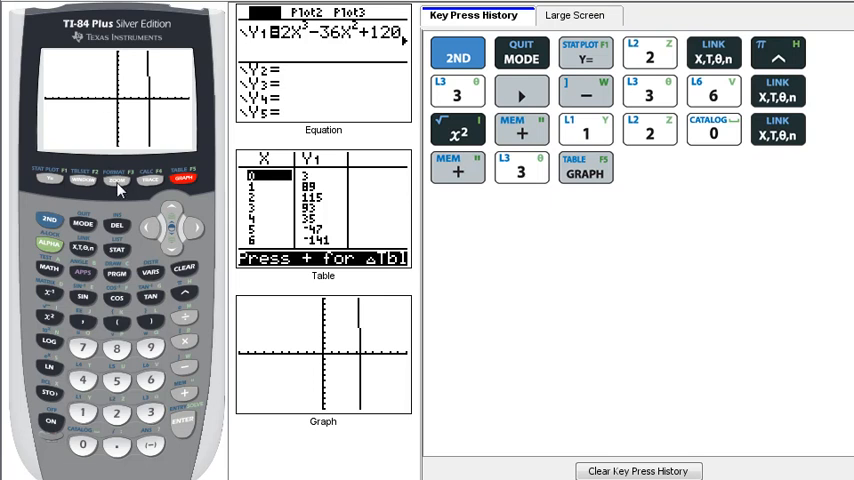
Apply Zoom In to the graph, centered at the origin
left_click(116, 178)
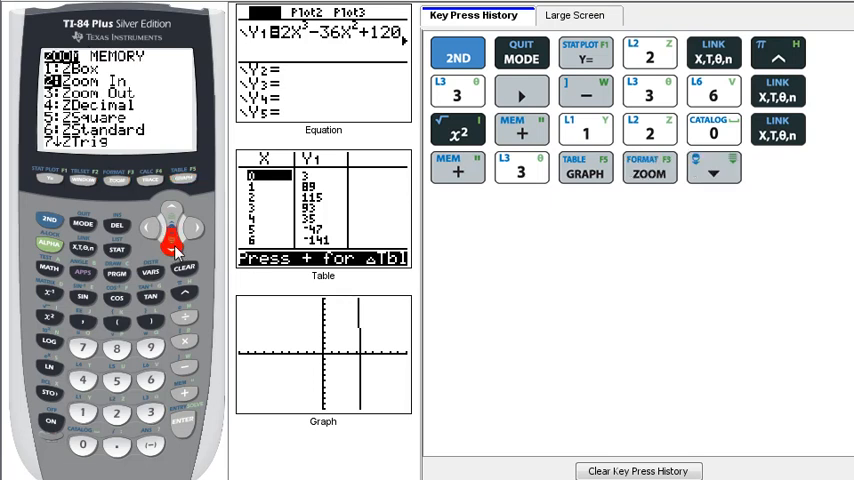
left_click(183, 420)
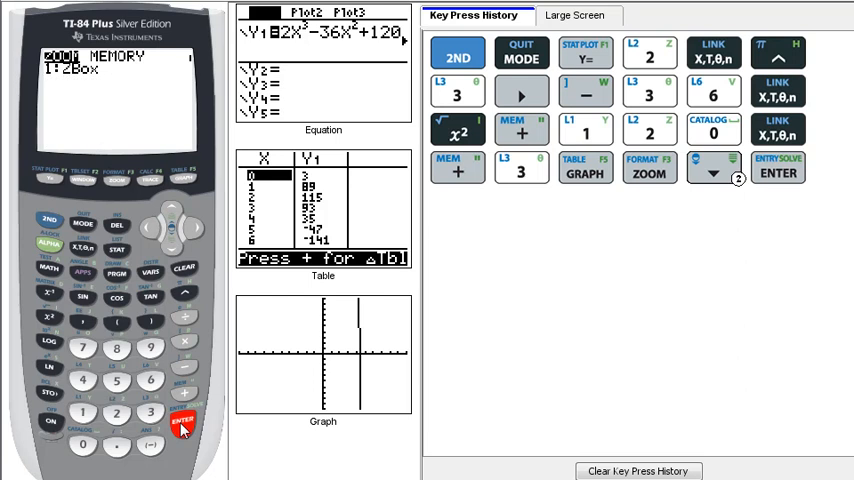
left_click(183, 420)
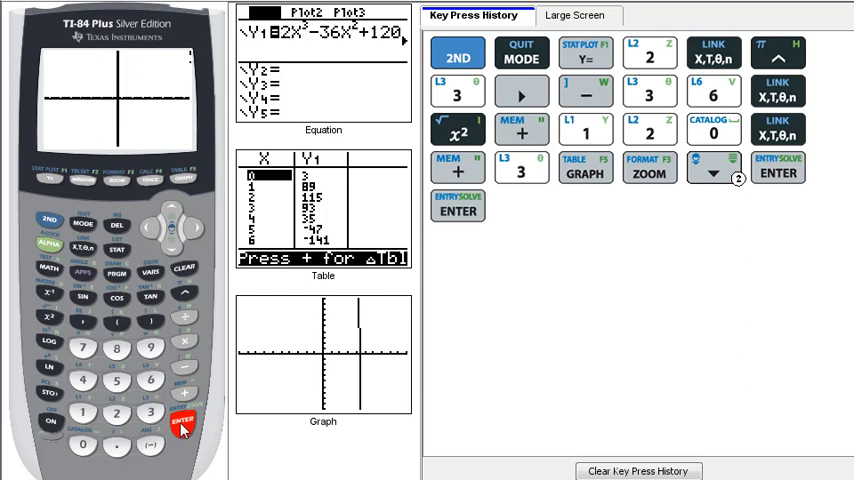
left_click(183, 418)
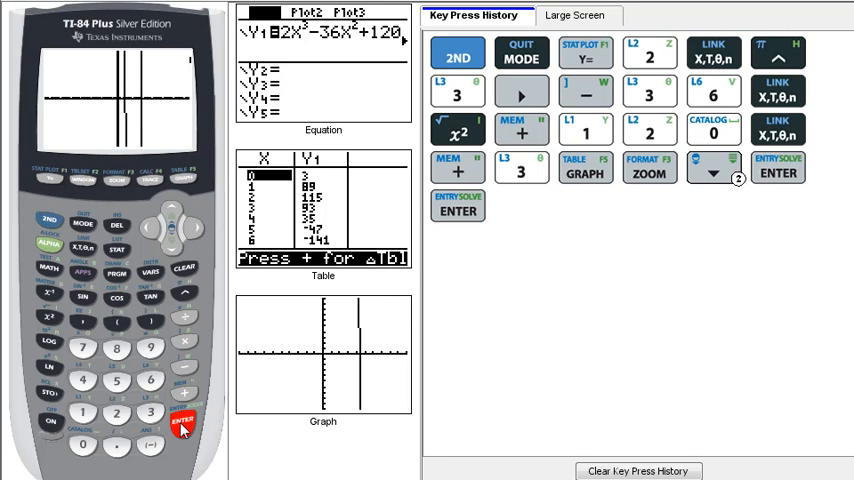
left_click(183, 418)
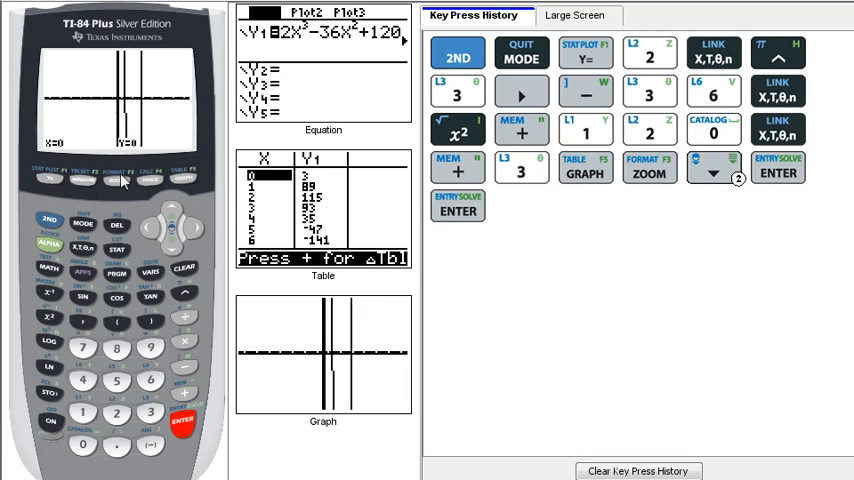
mouse_move(70, 215)
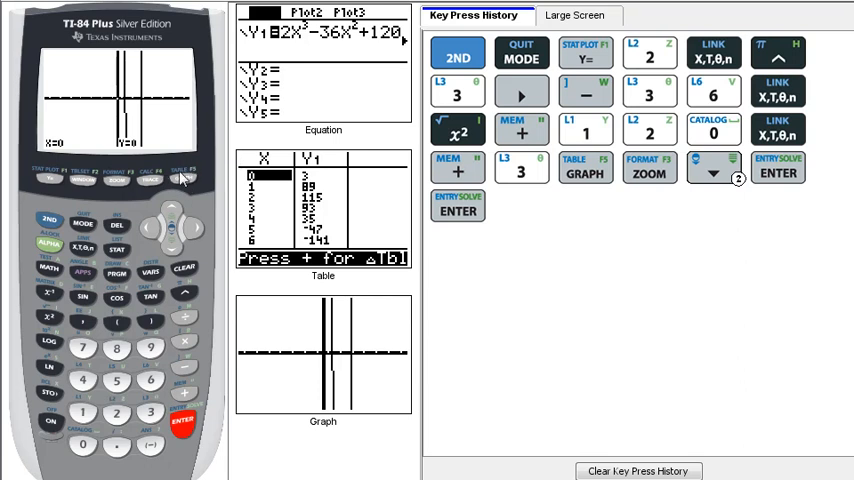
Show the Y1 table of values and scroll down to X=15
left_click(182, 178)
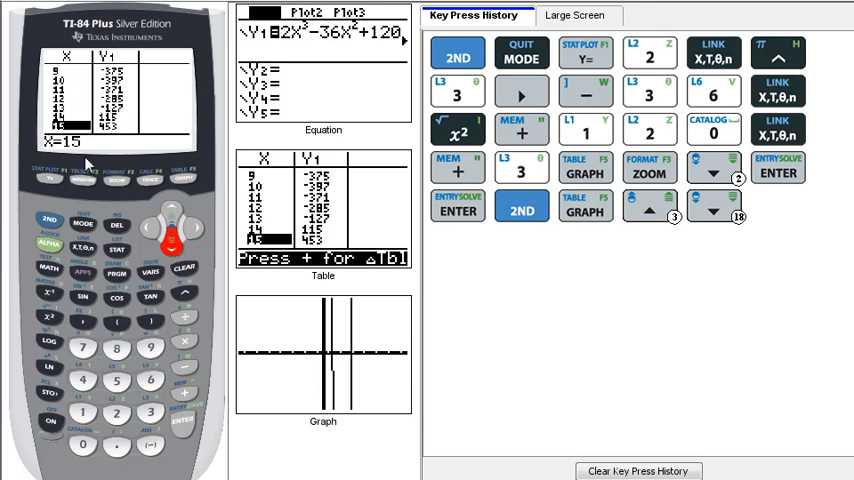
mouse_move(147, 137)
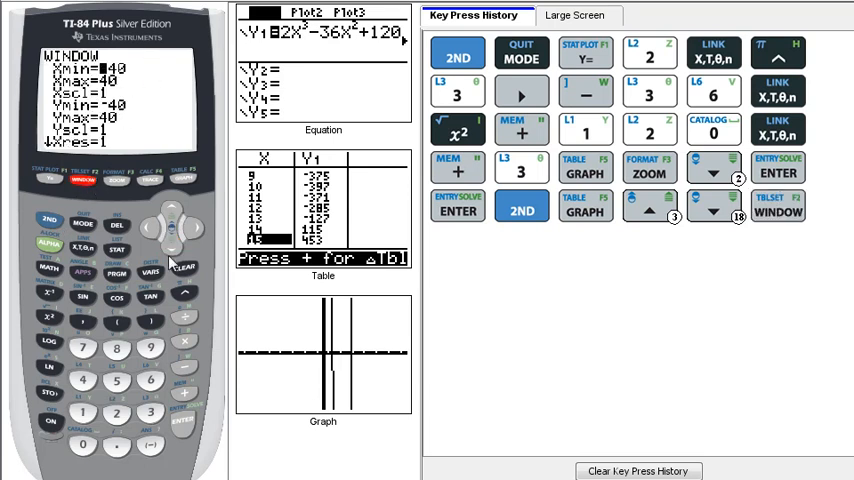
Set new Xmin, Xmax, Ymin and Ymax so the cubic's hump and dip appear
left_click(150, 443)
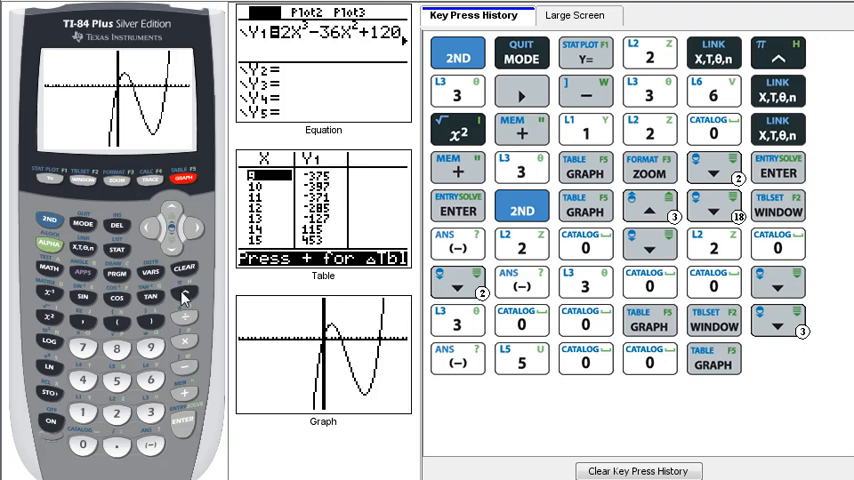
mouse_move(222, 170)
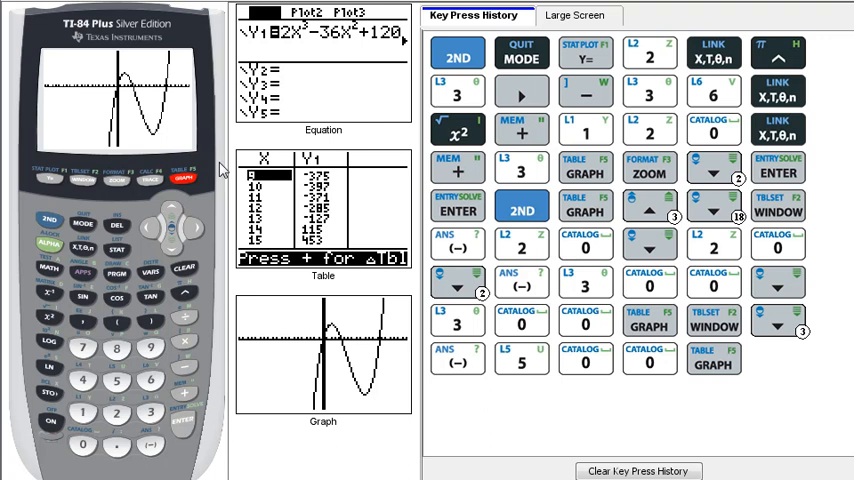
mouse_move(99, 211)
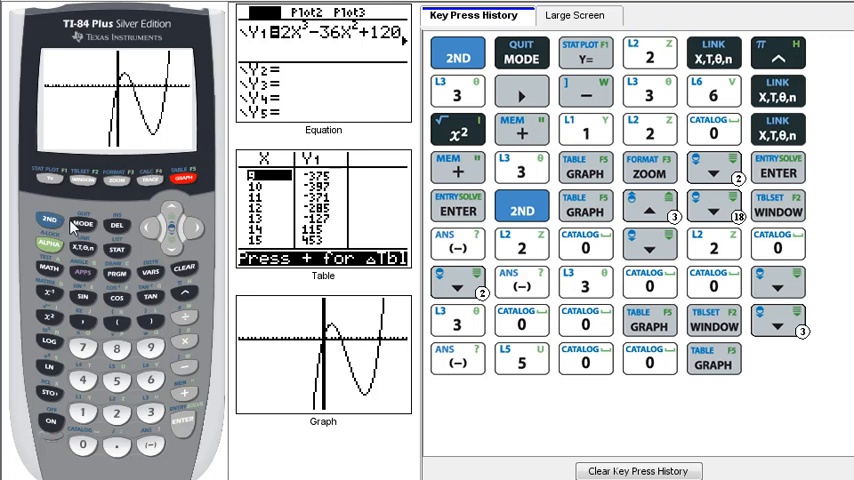
Find the minimum at X=10, Y=-397 and enter 10 as WAMAP's minimum x
left_click(50, 218)
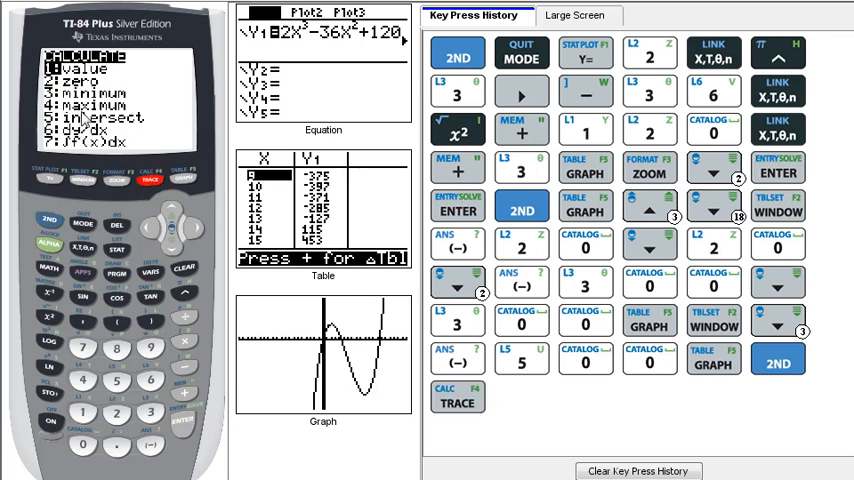
mouse_move(175, 253)
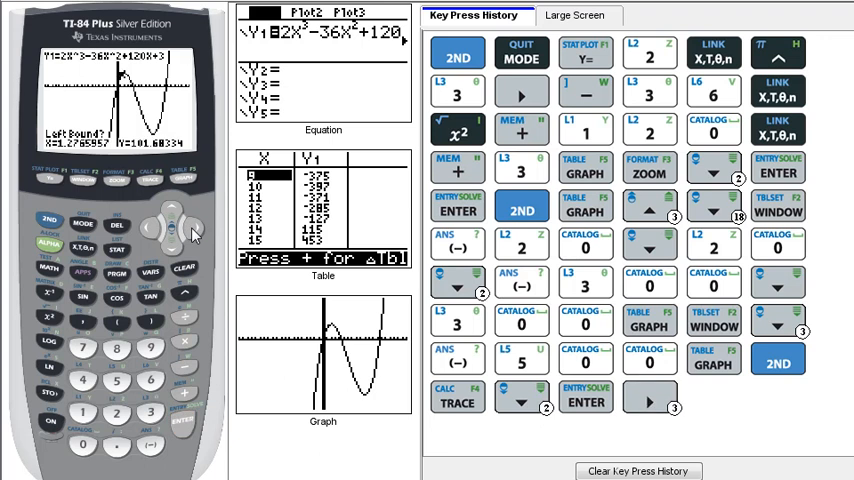
left_click(193, 225)
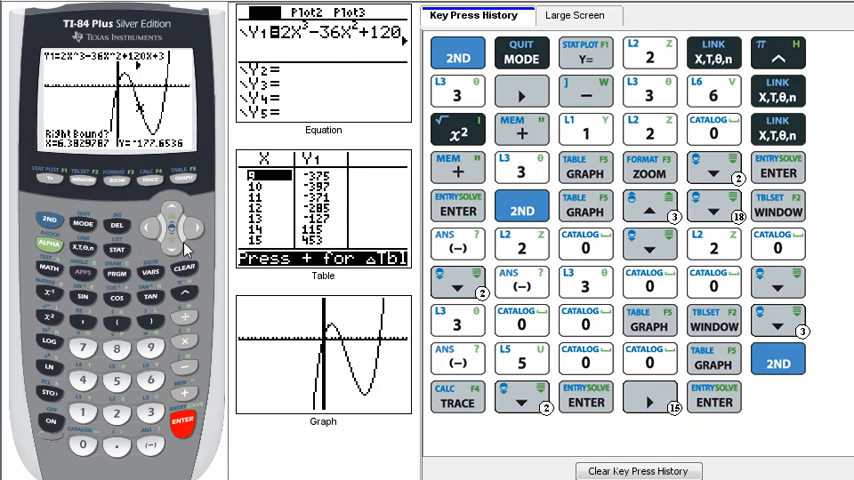
left_click(195, 227)
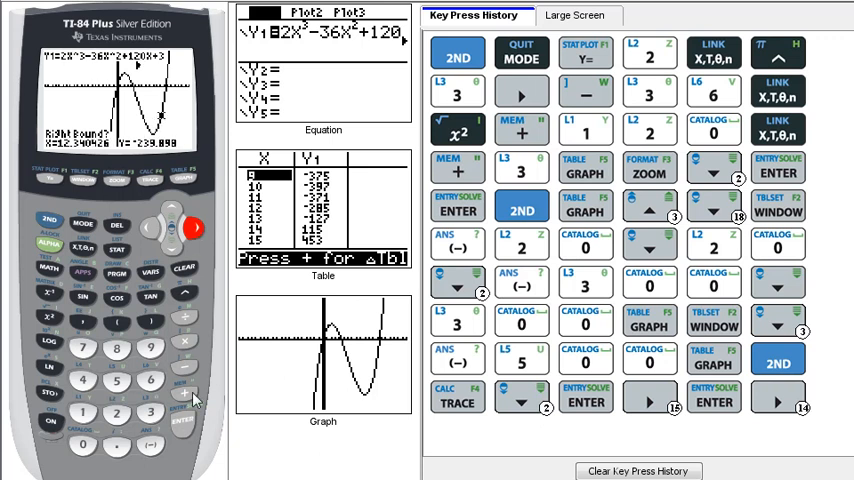
left_click(181, 419)
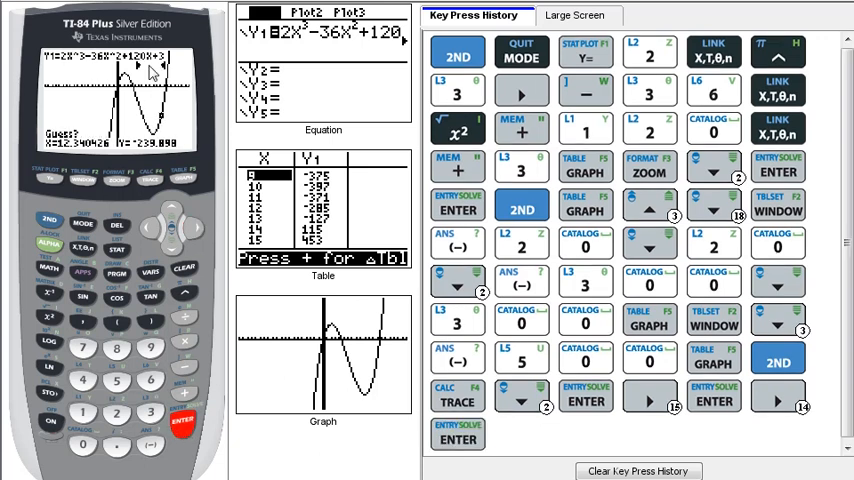
mouse_move(190, 200)
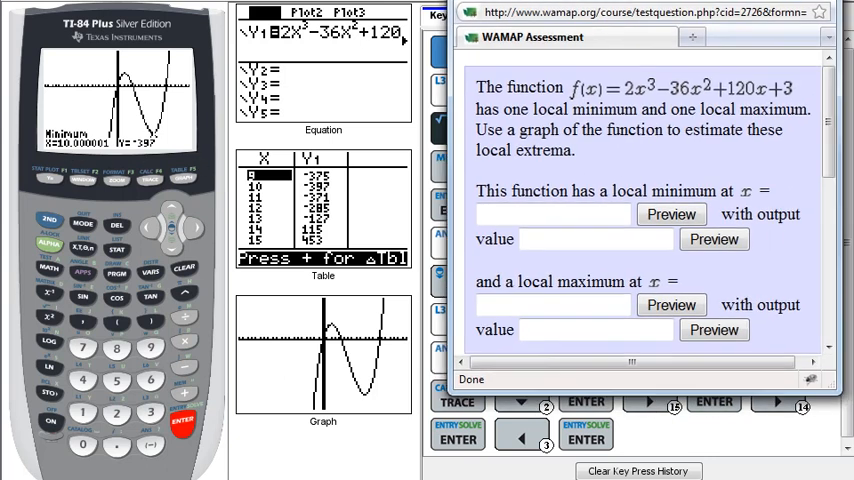
left_click(537, 214)
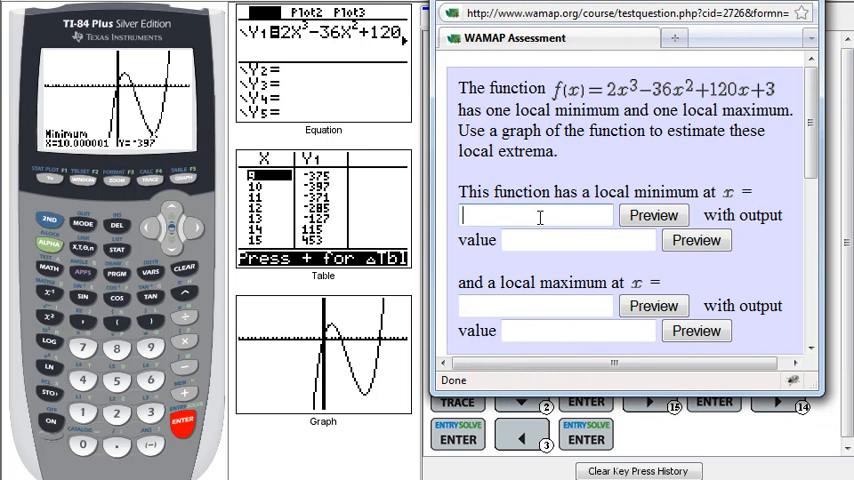
type("10")
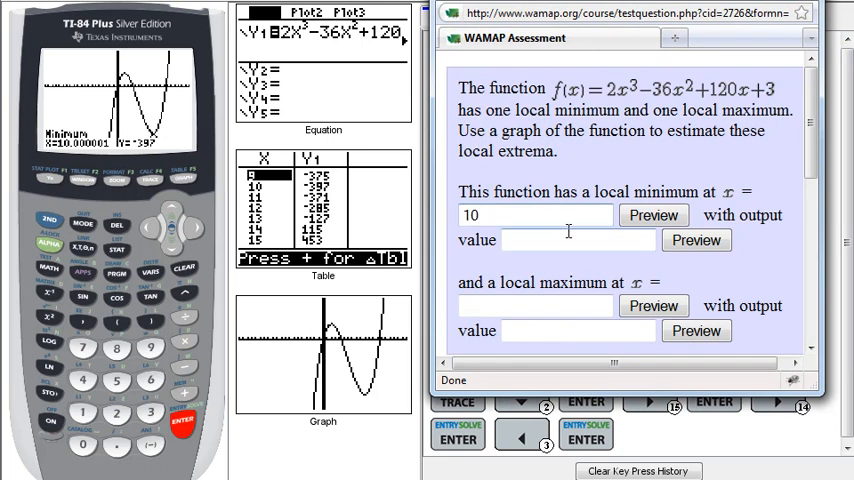